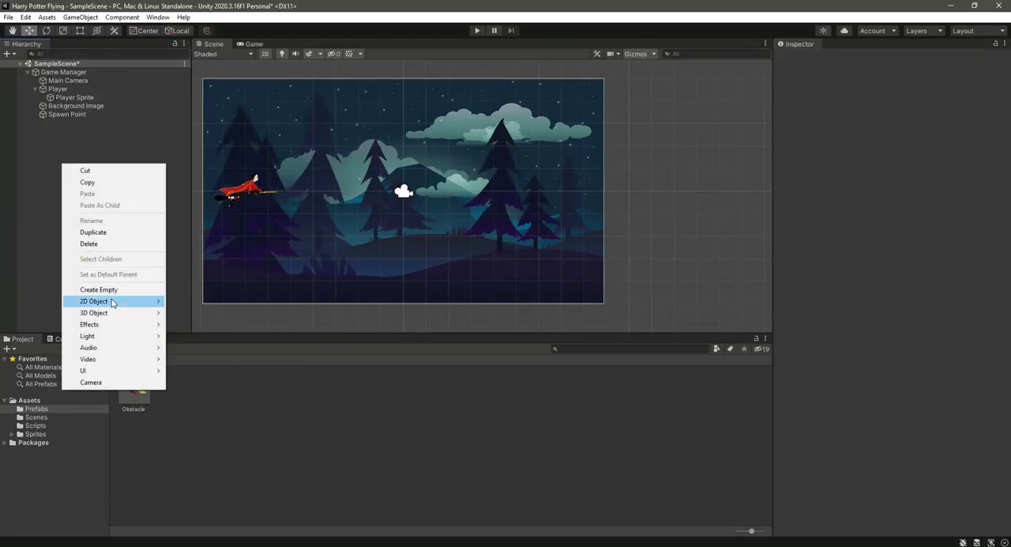
Create an empty Borders object and reset its transform to the origin
left_click(99, 289)
type("Borders")
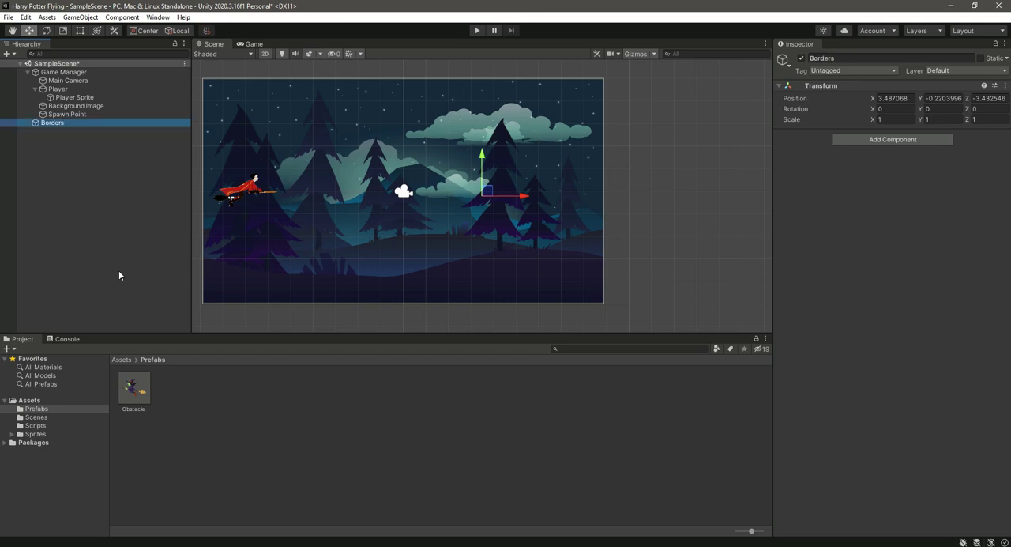
left_click(994, 85)
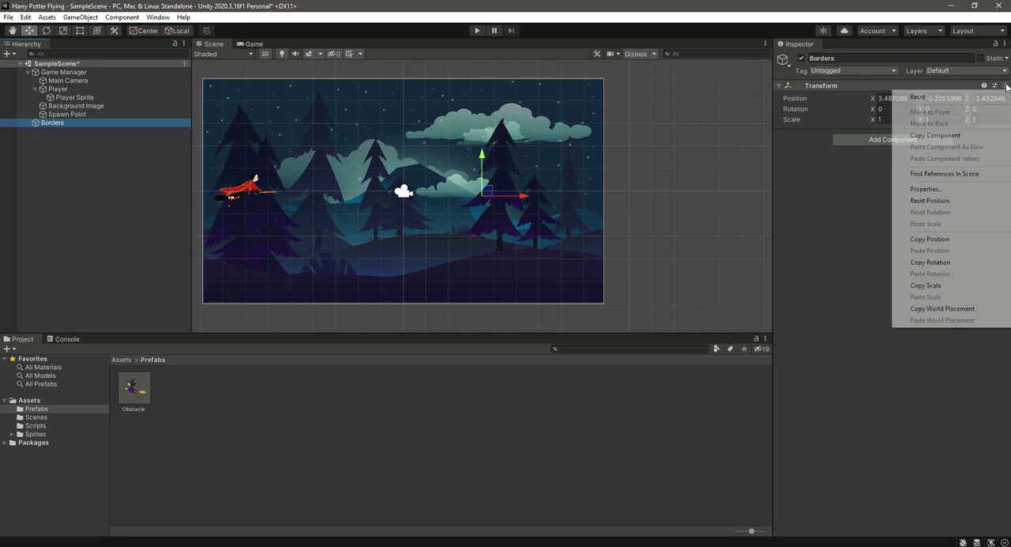
left_click(930, 200)
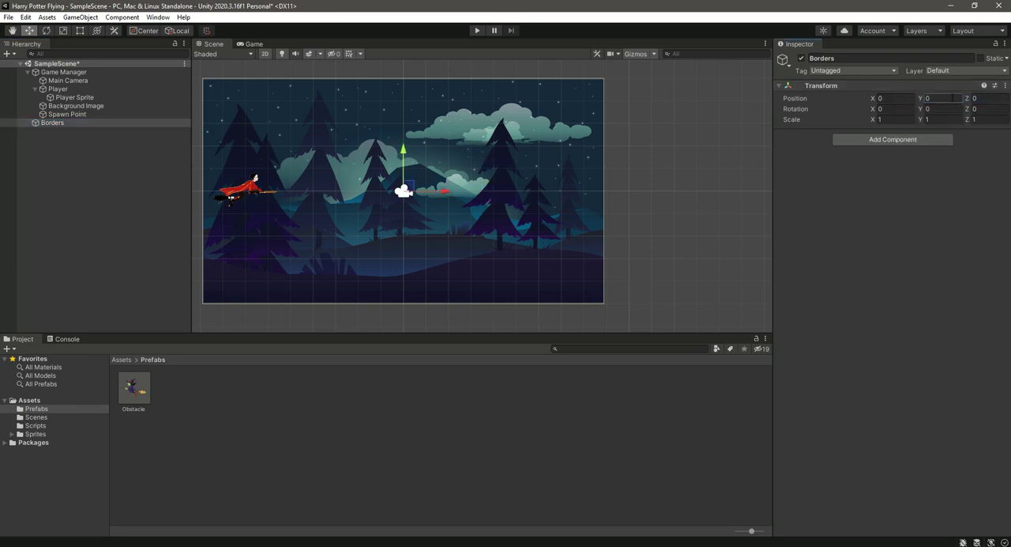
Create an empty child named Top Border under Borders and select it
right_click(52, 122)
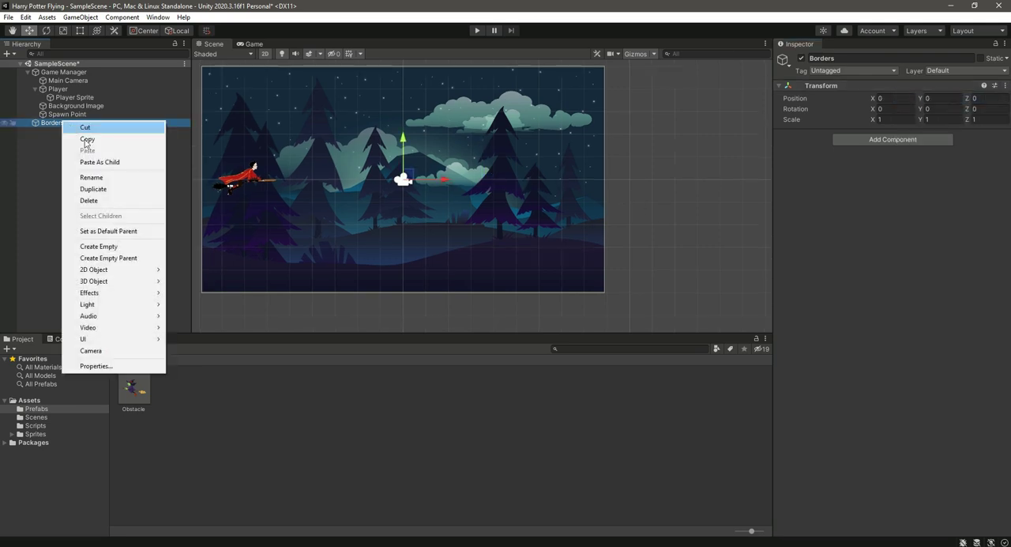
mouse_move(98, 246)
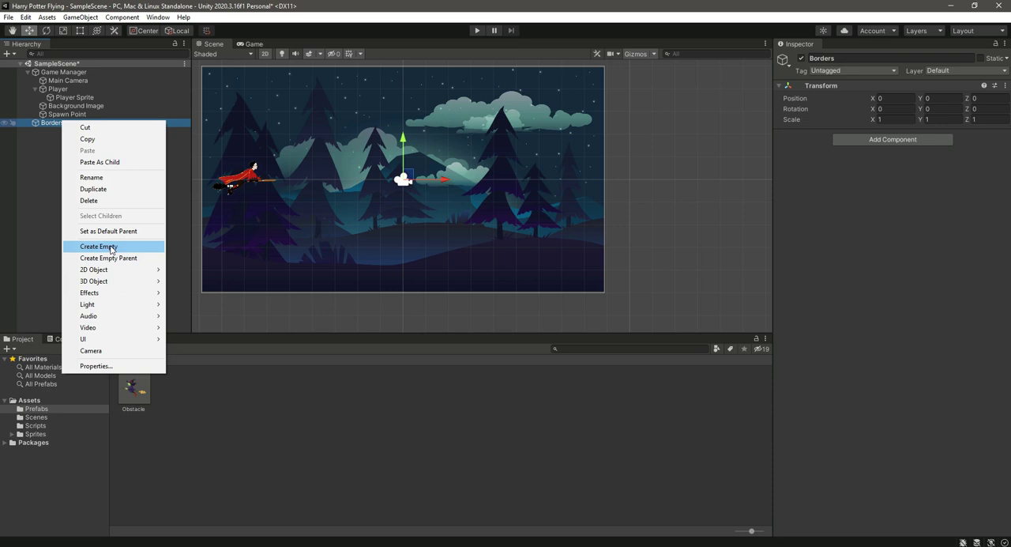
mouse_move(130, 293)
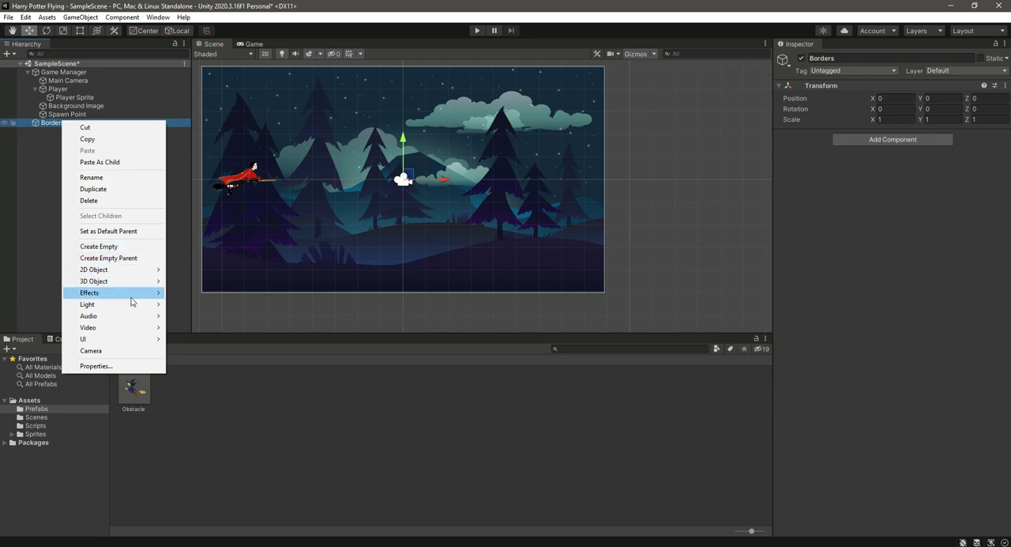
left_click(99, 246)
type("Top Borde")
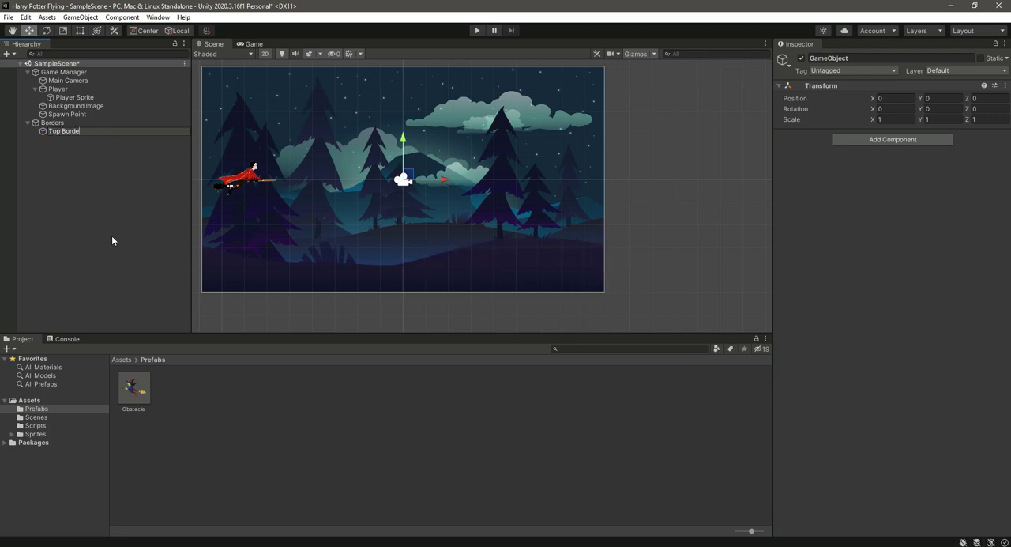
left_click(52, 122)
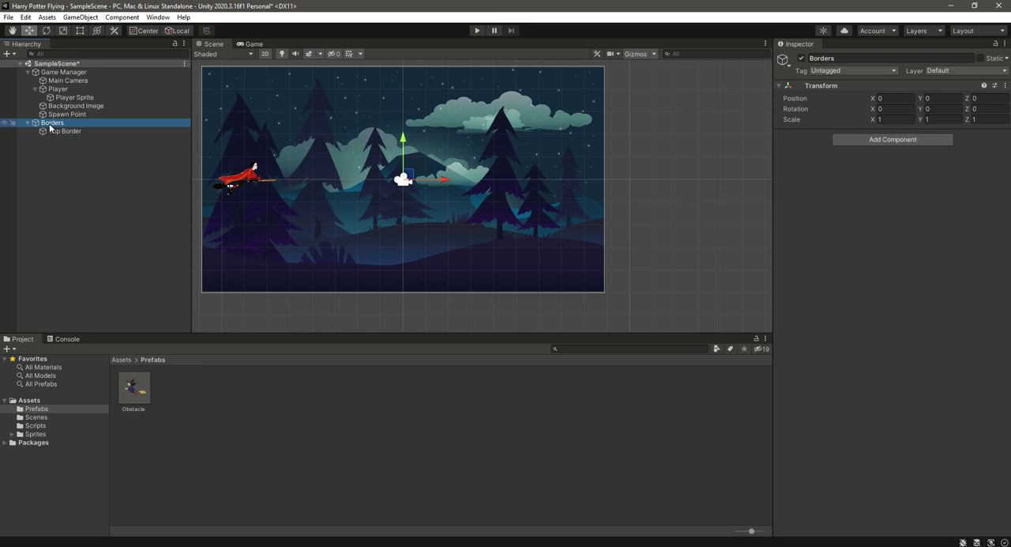
left_click(64, 131)
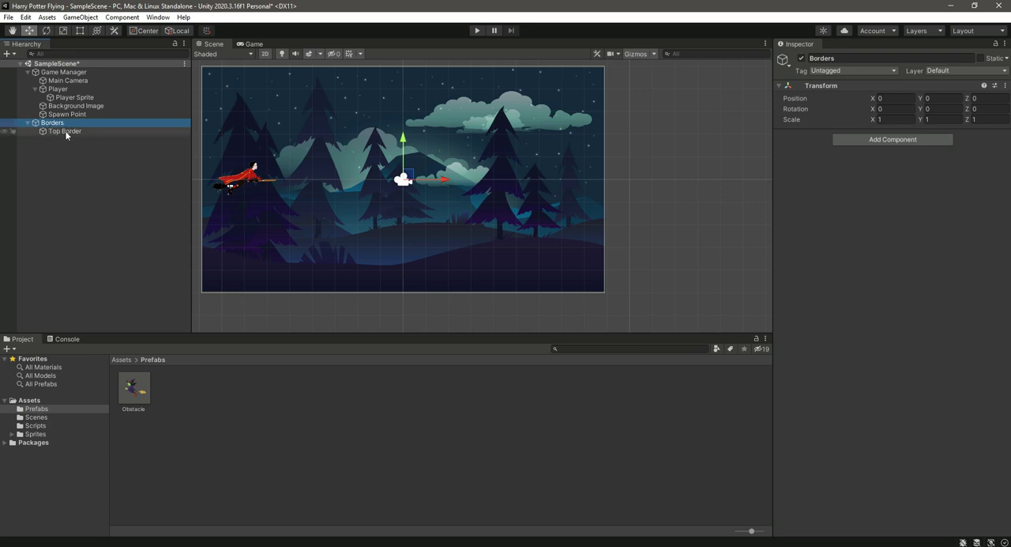
left_click(64, 131)
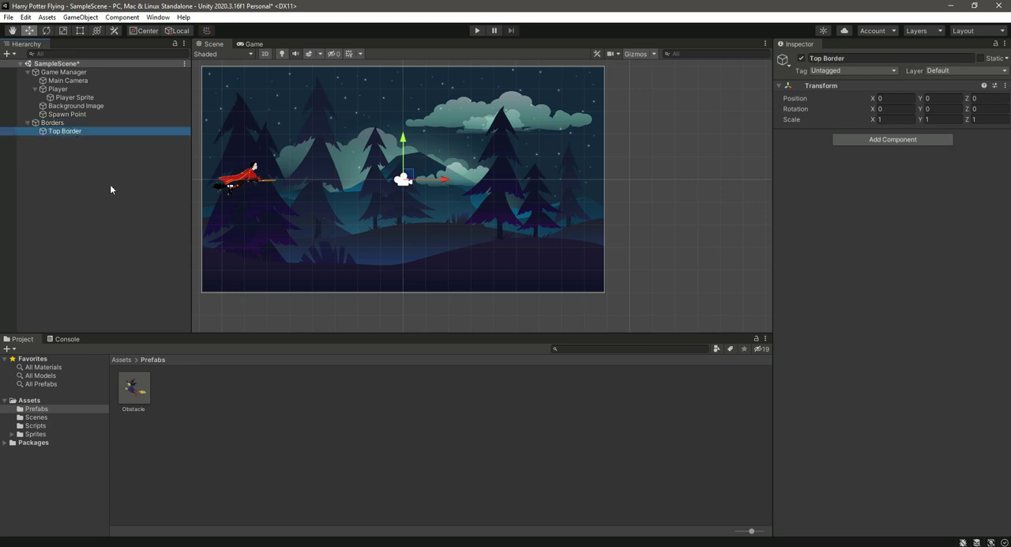
mouse_move(892, 139)
type("b")
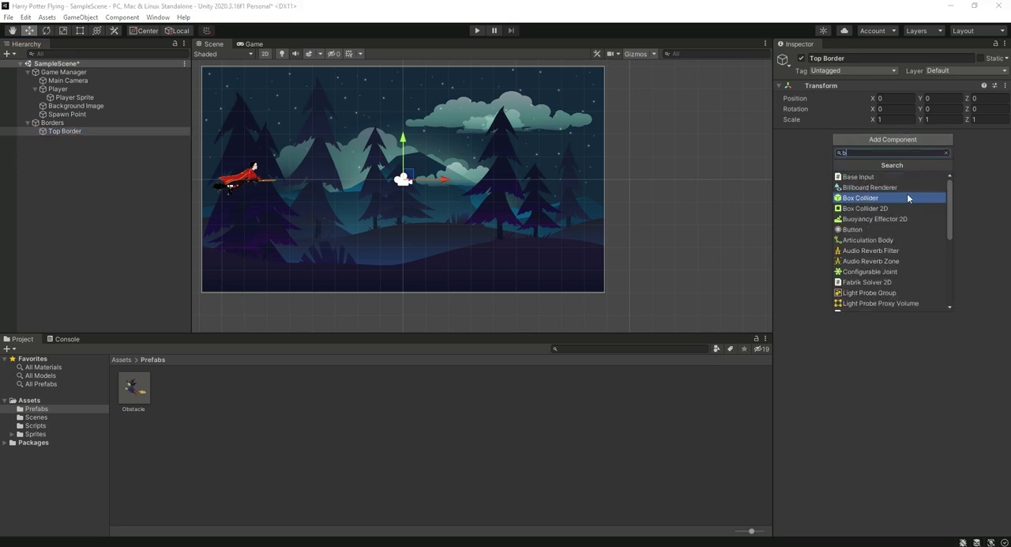
Add a Box Collider 2D to Top Border sized 17.8 by 1 at Y 5.47
type("ox")
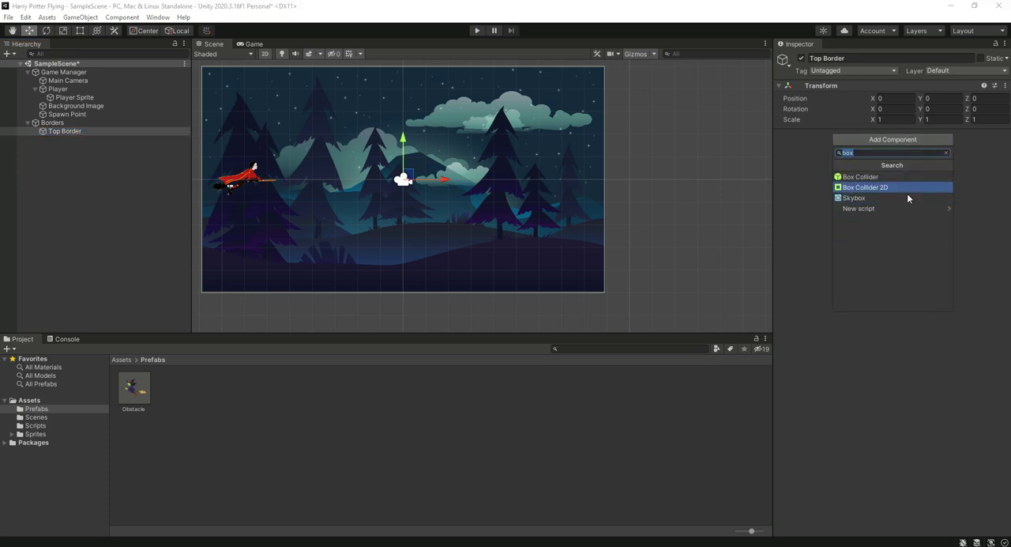
left_click(865, 187)
type("18")
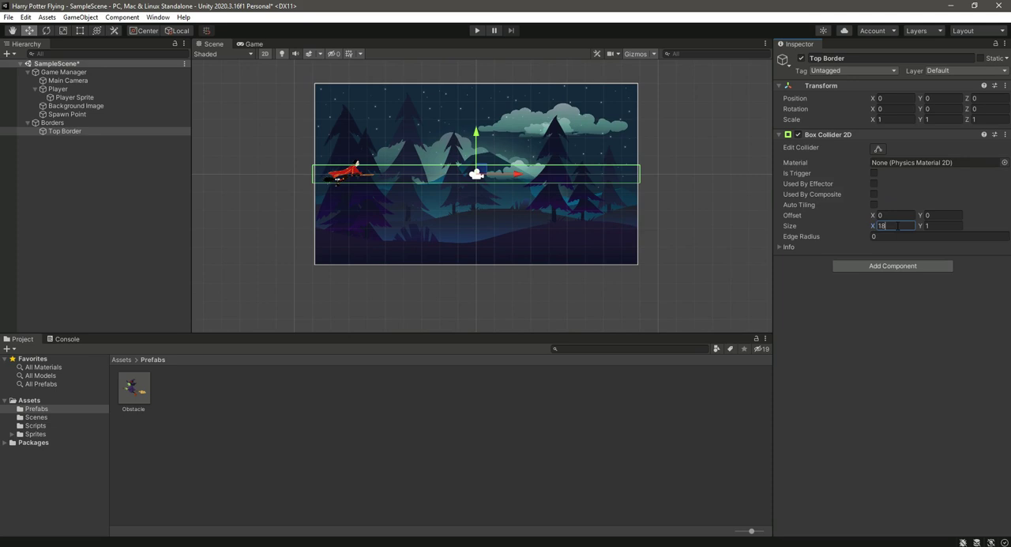
type("1")
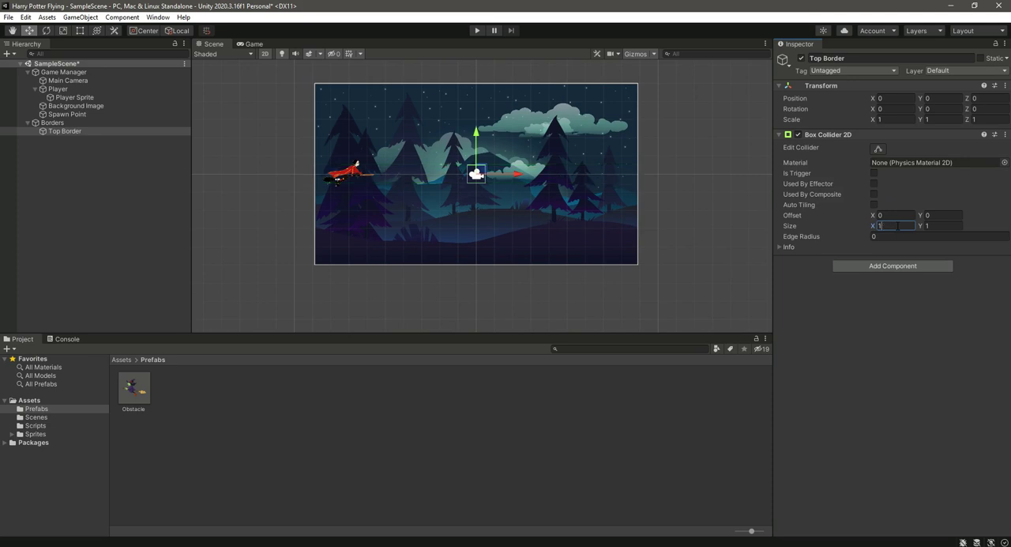
type("17.8")
left_click(943, 98)
type("5.47")
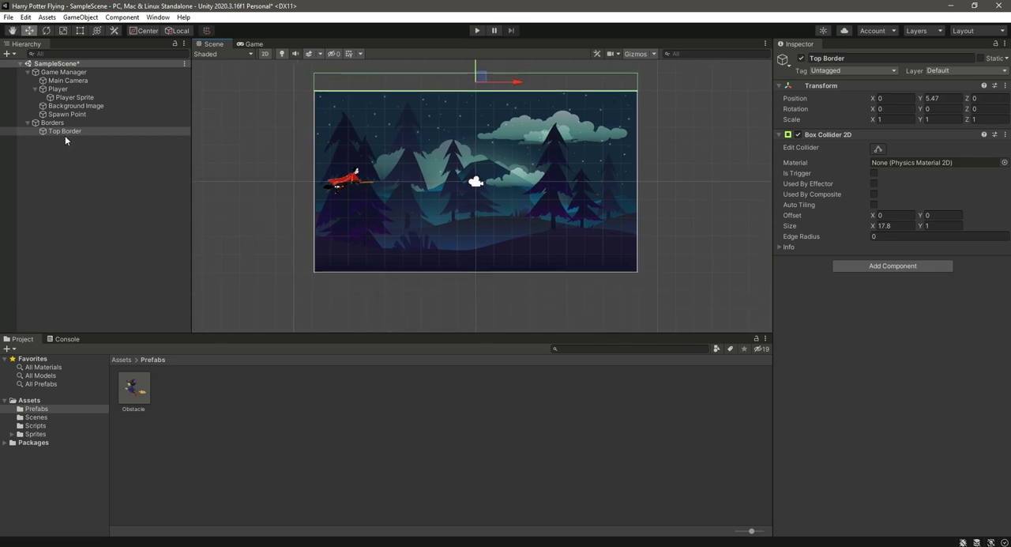
Duplicate Top Border as Bottom Border at Y -5.47, then select the Player
left_click(65, 131)
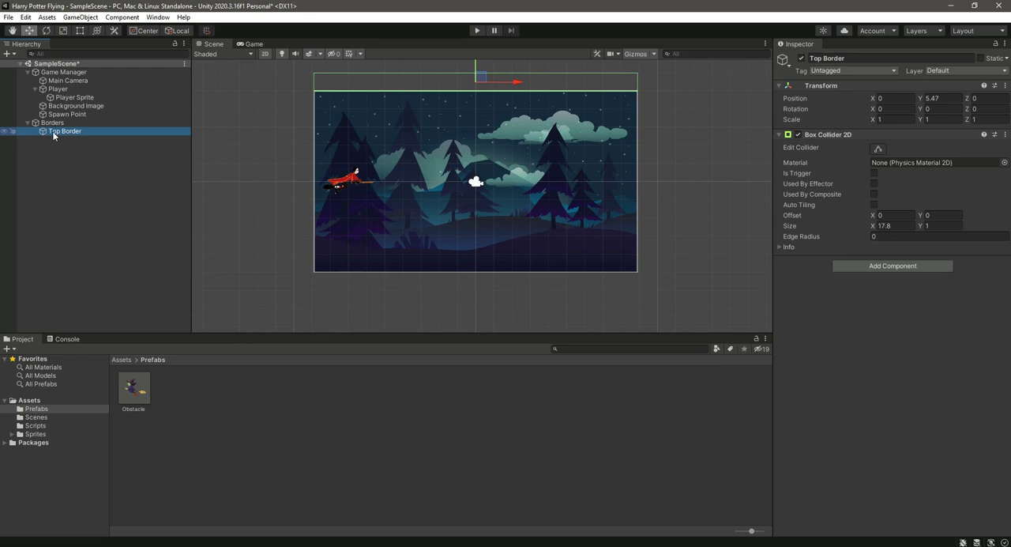
mouse_move(62, 136)
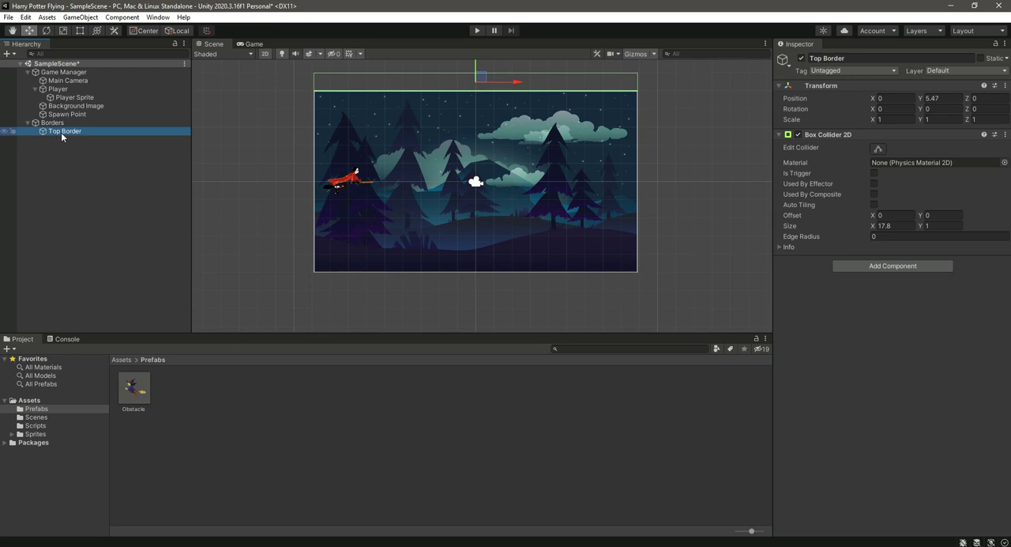
right_click(64, 139)
type("Bottom Border")
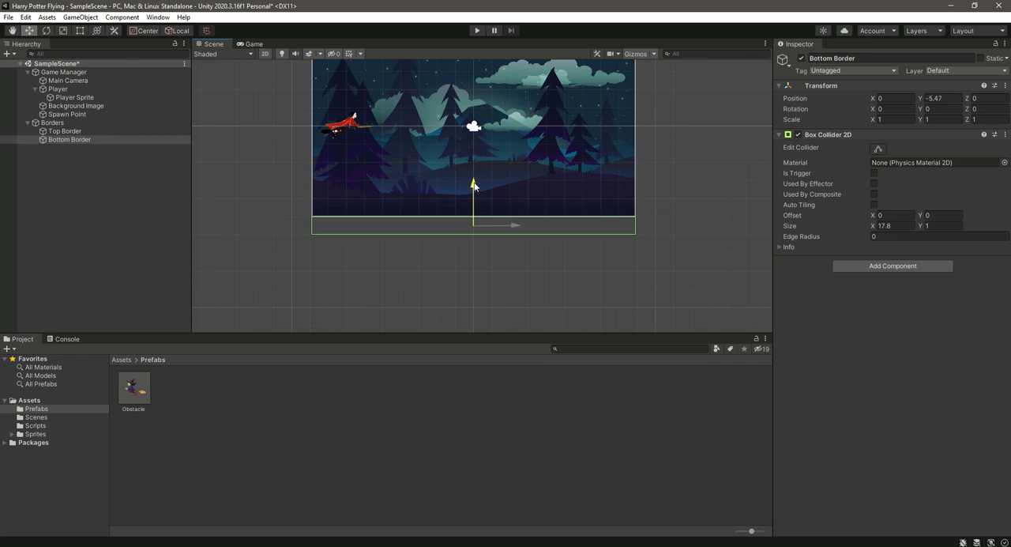
left_click(64, 131)
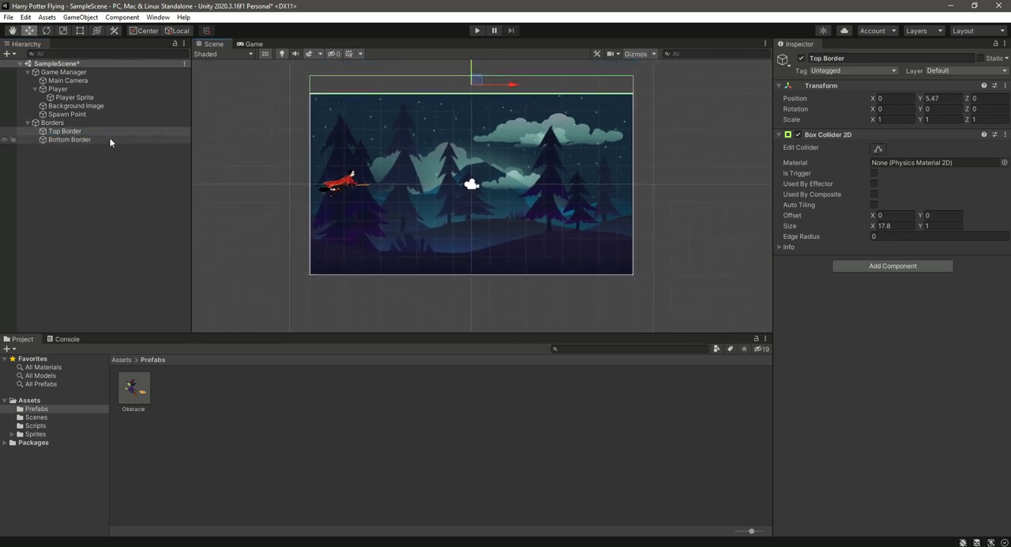
left_click(56, 88)
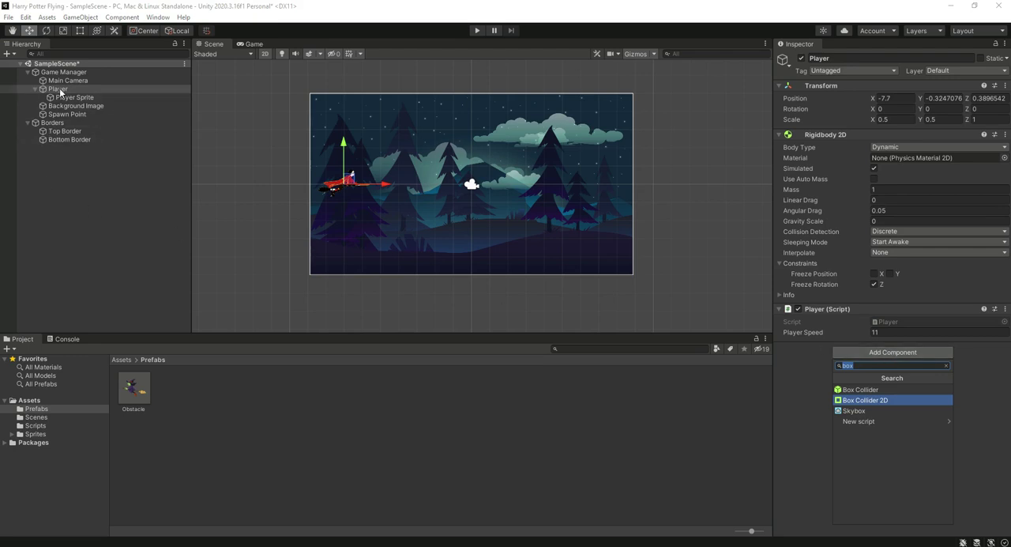
Add a Box Collider 2D to Player fitted around the witch sprite (about 5.64 by 3.05)
left_click(864, 399)
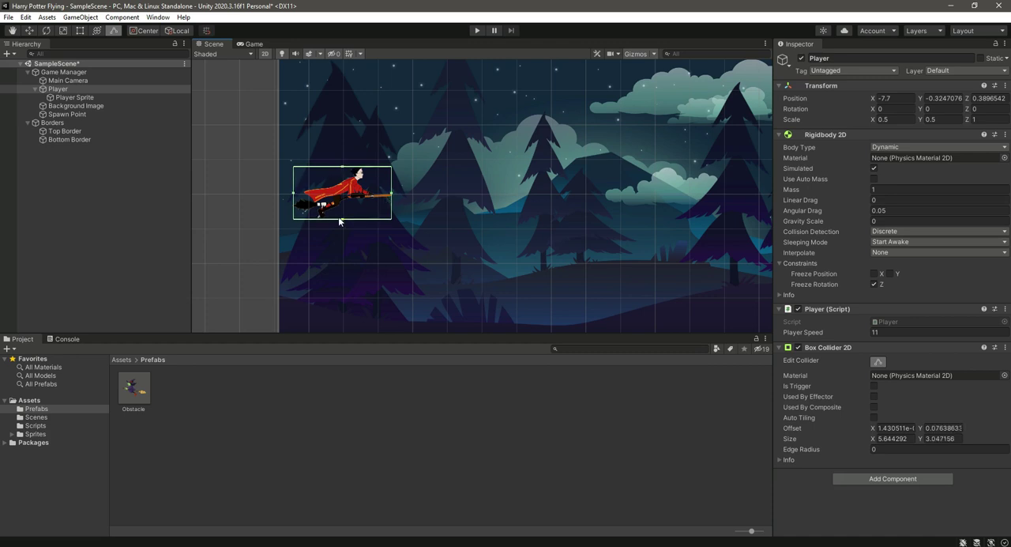
left_click(53, 123)
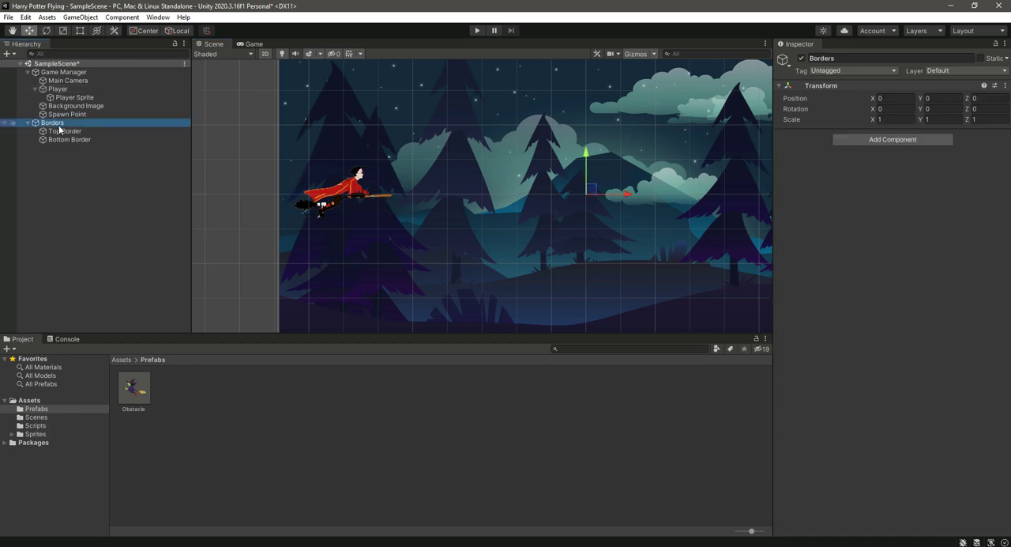